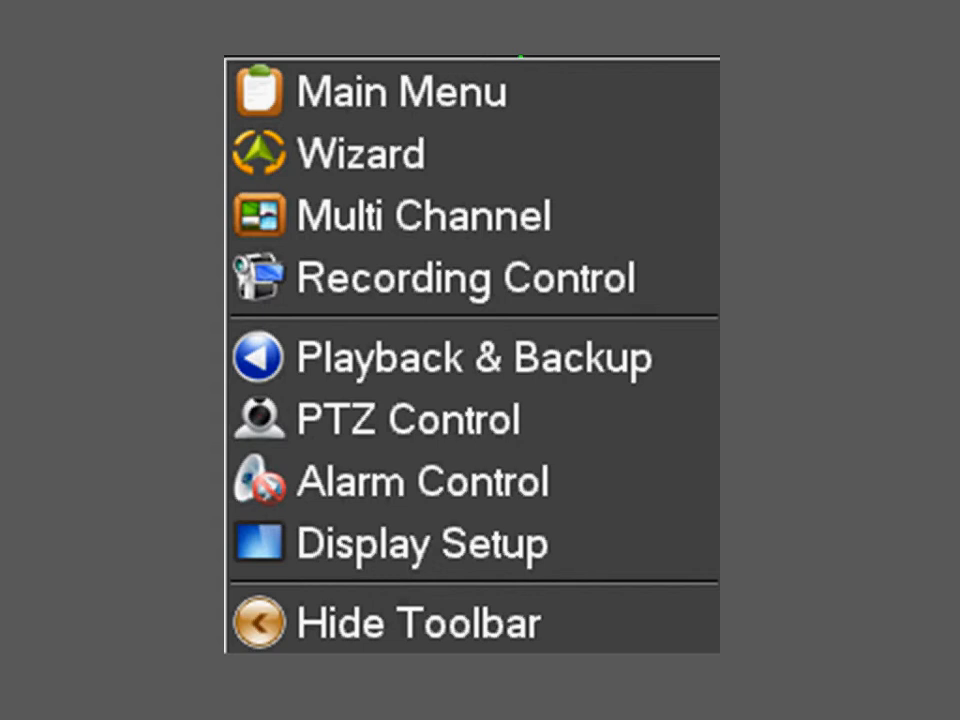
Reach the Recording Setup page showing channel All, VBR encoding and Common image quality.
{"action": "left_click", "coordinate": [356, 152]}
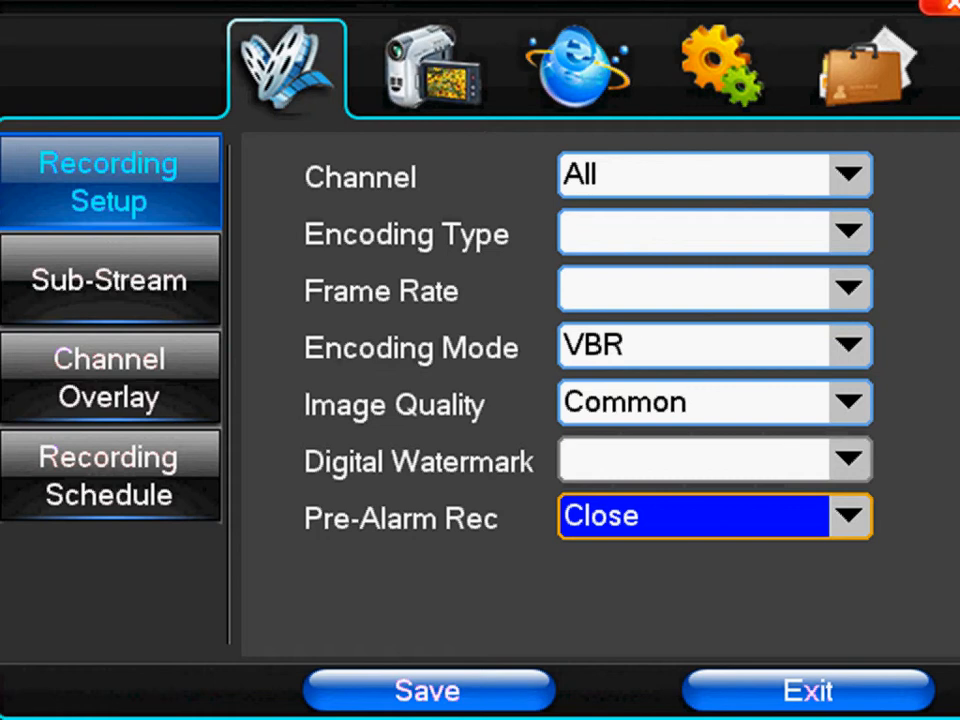
{"action": "mouse_move", "coordinate": [480, 360]}
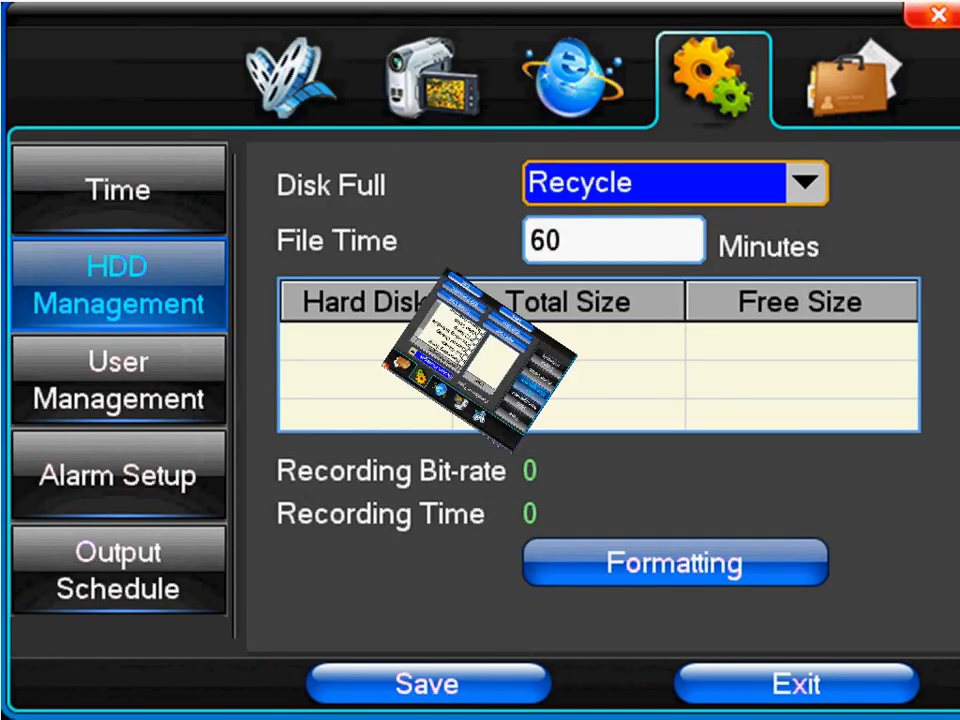
Show the User Management page with its System Privileges list and empty user table.
{"action": "left_click", "coordinate": [118, 380]}
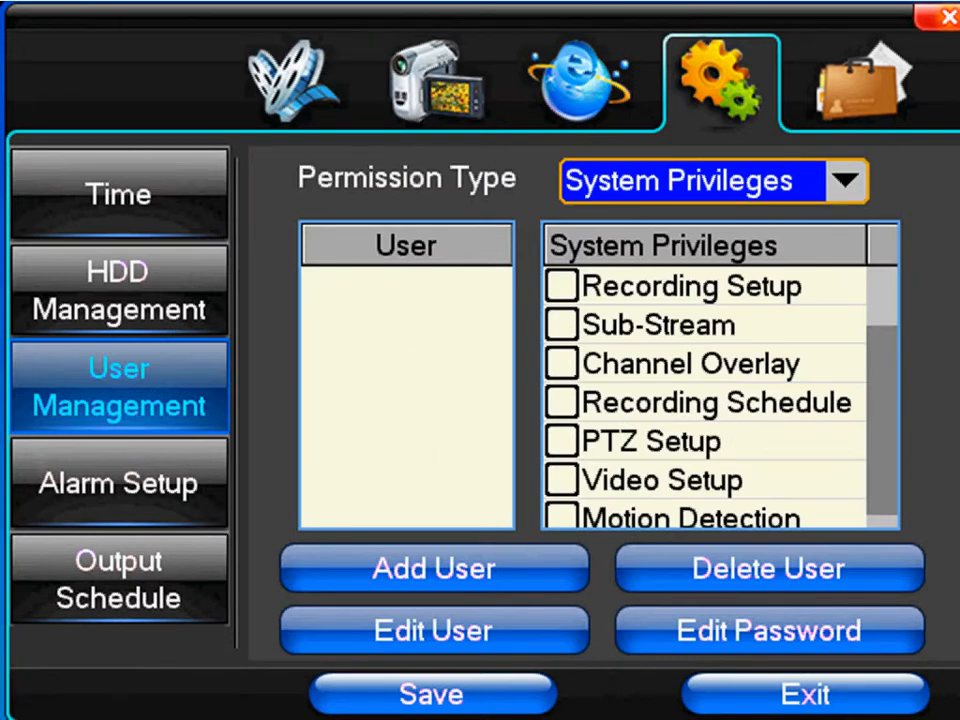